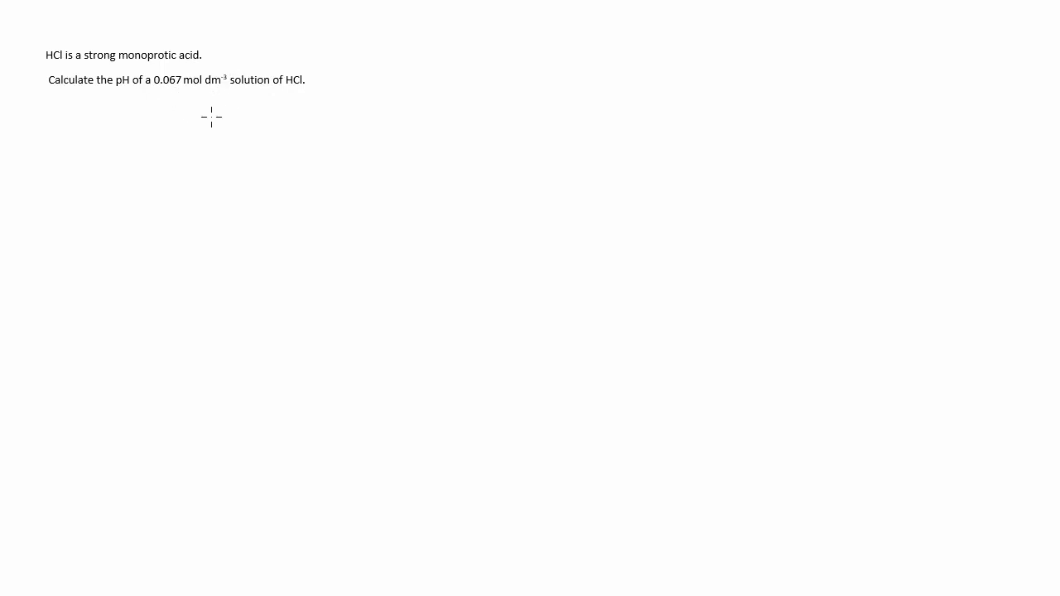
mouse_move(318, 135)
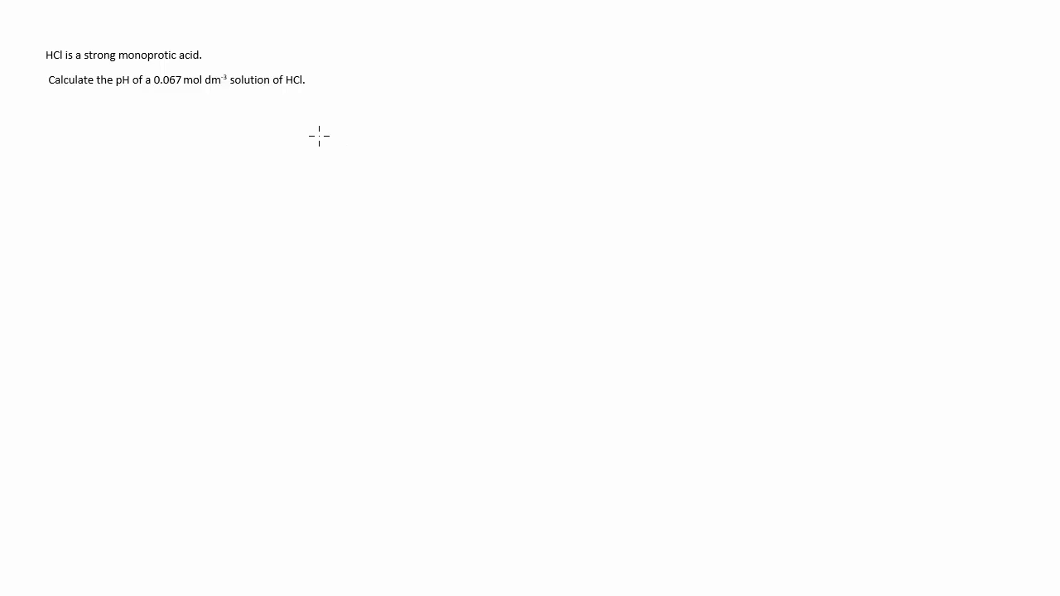
mouse_move(159, 77)
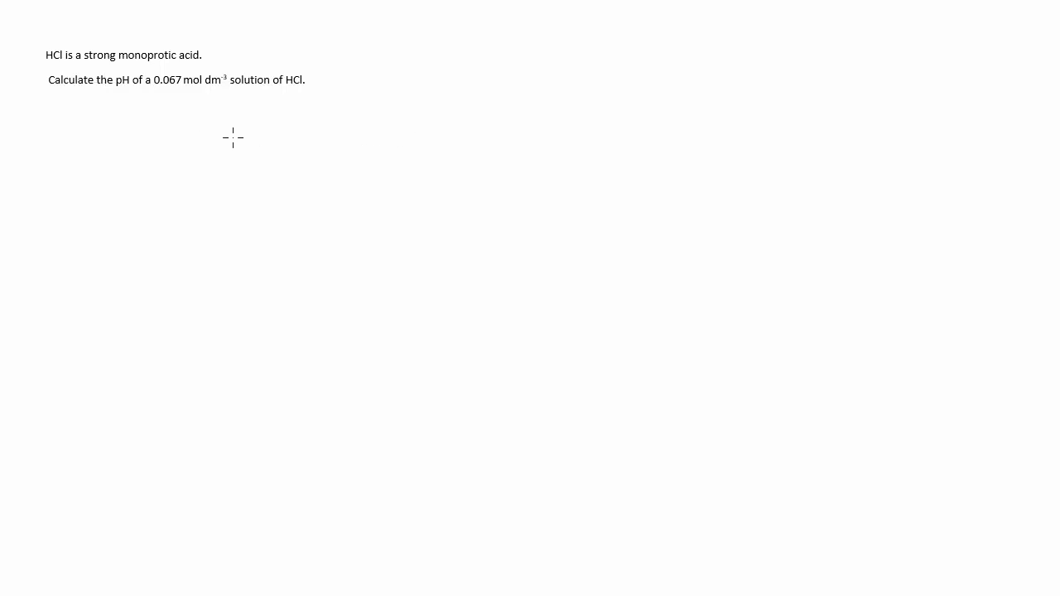
mouse_move(361, 164)
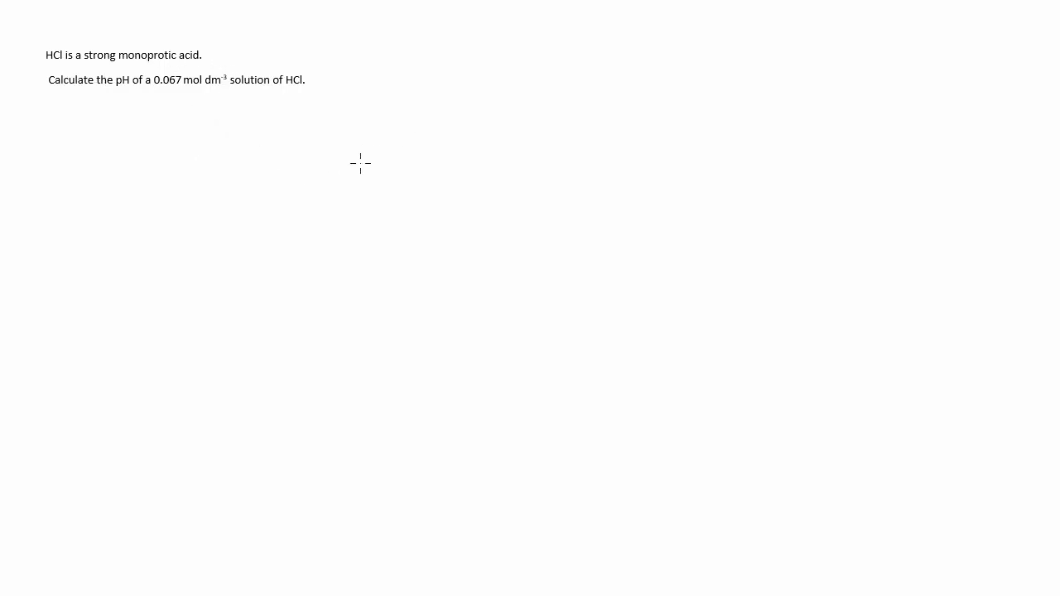
- Handwrite the formula pH = -log10([H+]) beneath the printed HCl question
left_click_drag(305, 142, 308, 192)
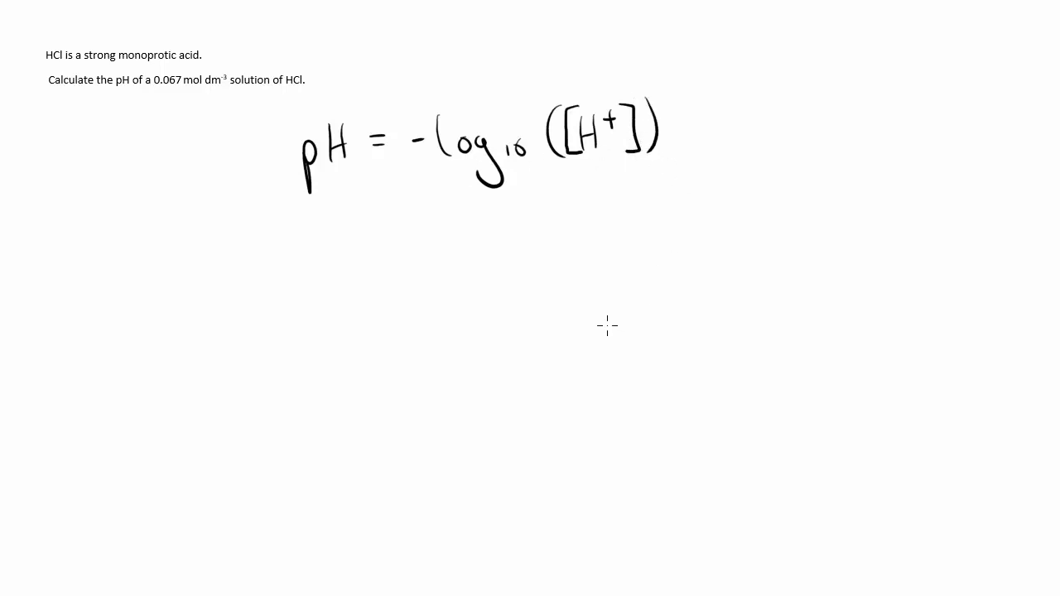
mouse_move(613, 339)
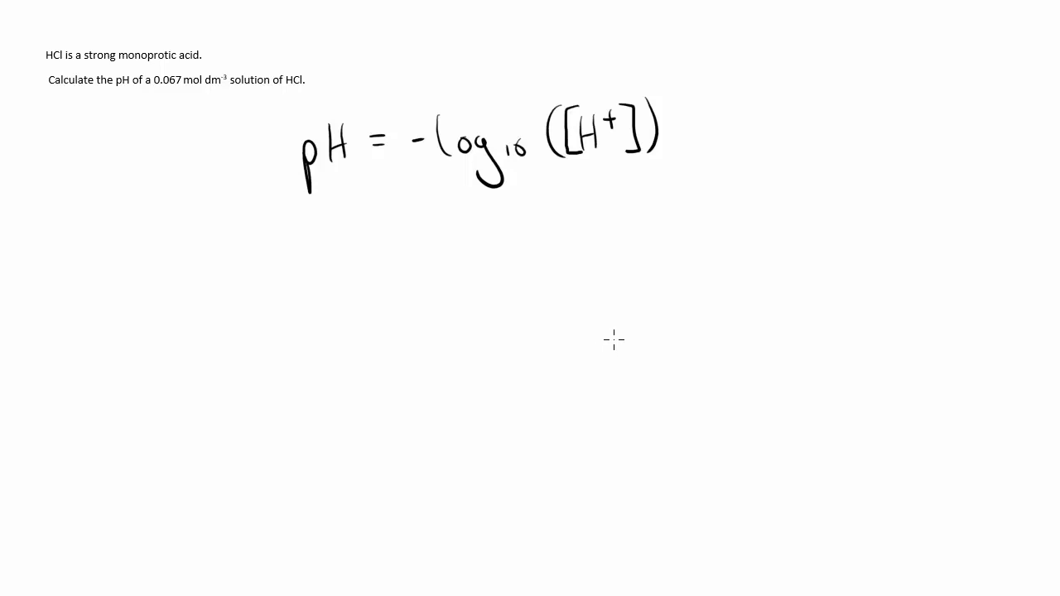
mouse_move(607, 343)
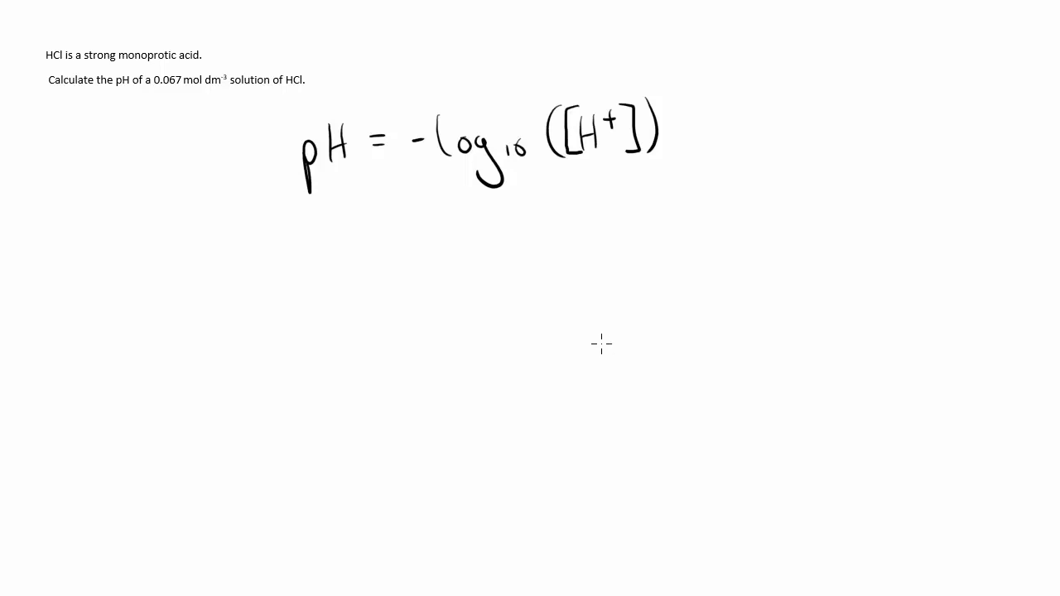
mouse_move(596, 343)
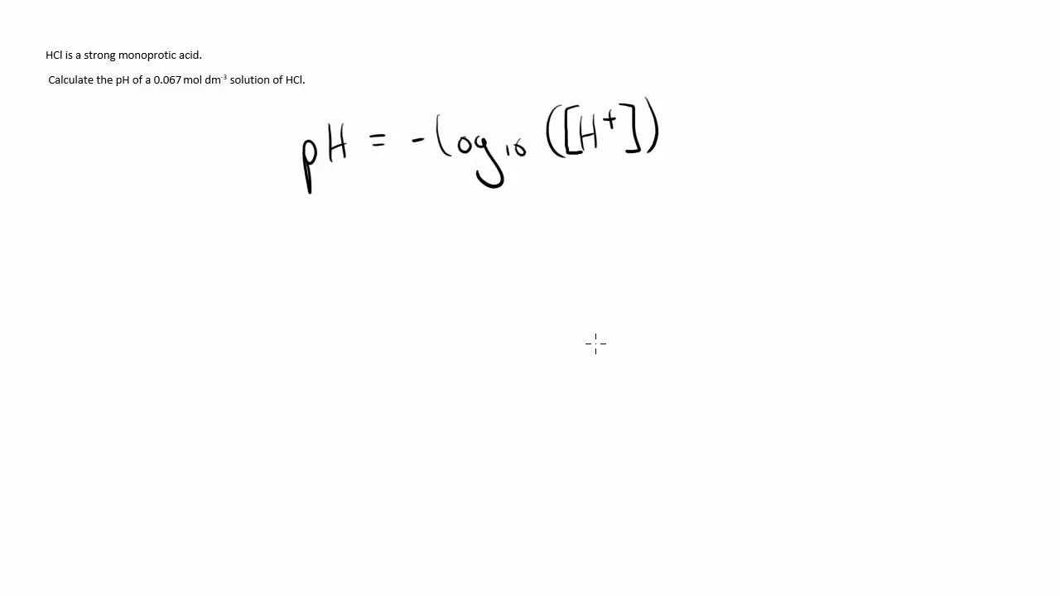
mouse_move(205, 98)
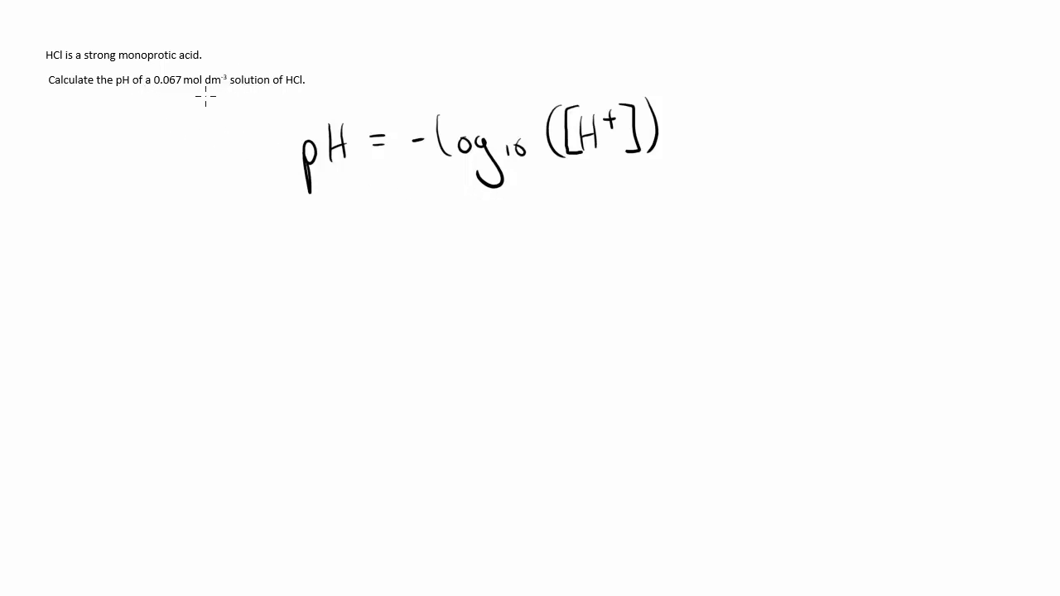
mouse_move(246, 174)
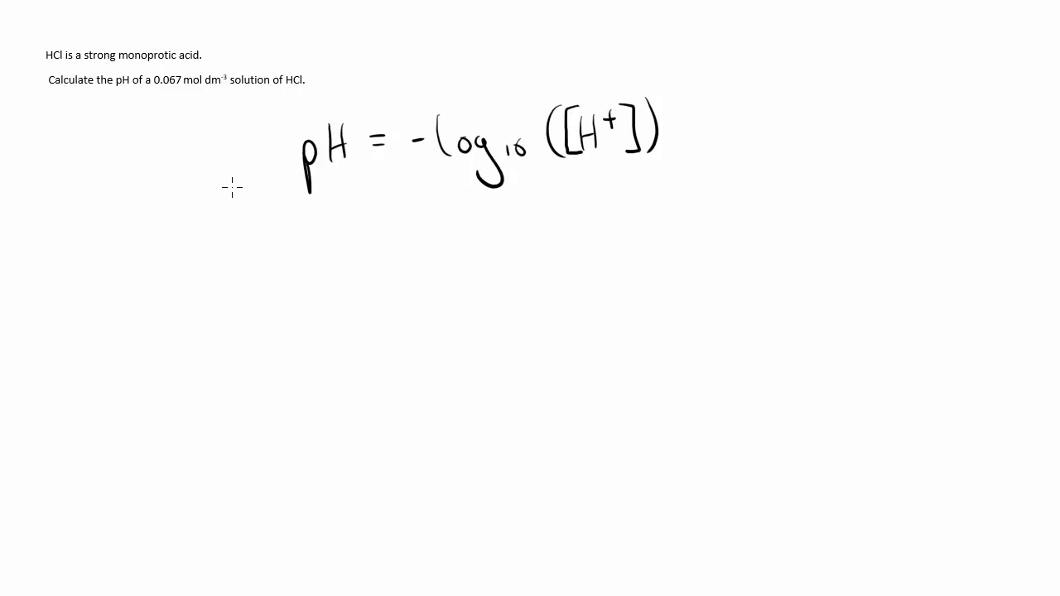
mouse_move(456, 252)
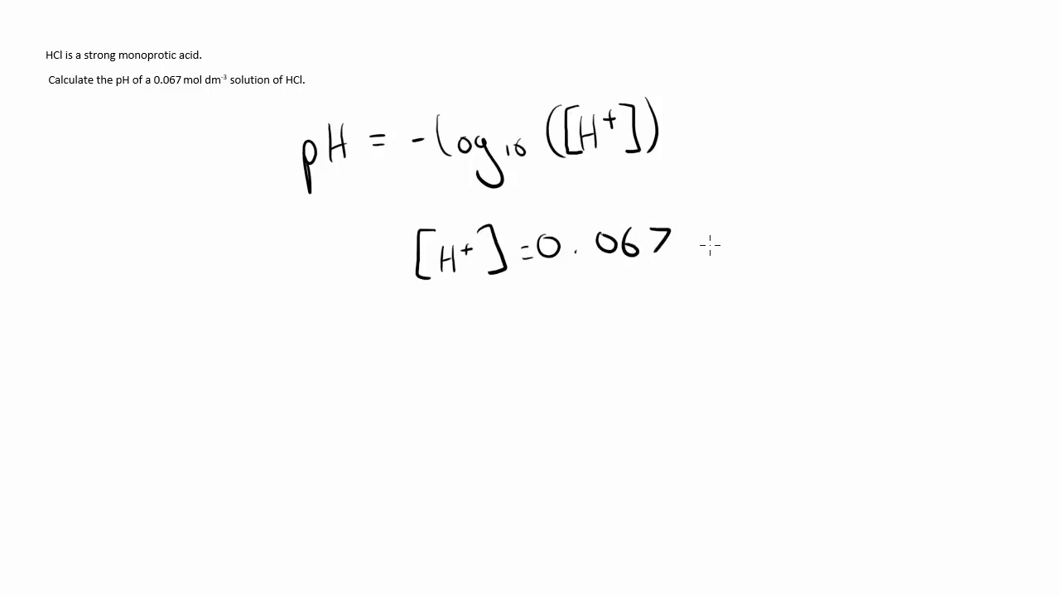
- Write the line [H+] = 0.067 mol dm-3 under the pH formula
type("mol")
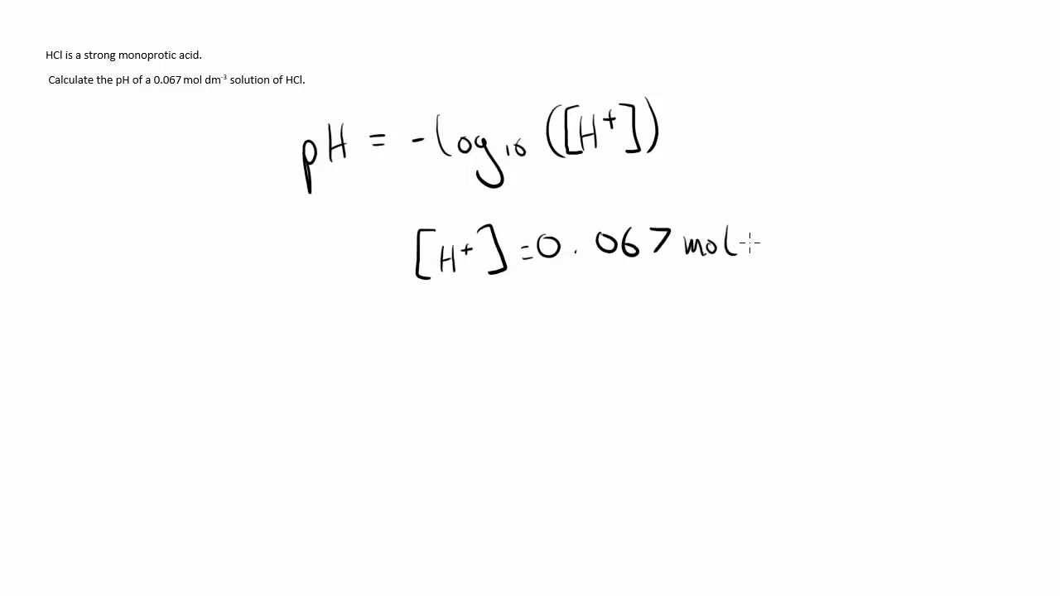
type("dm-3")
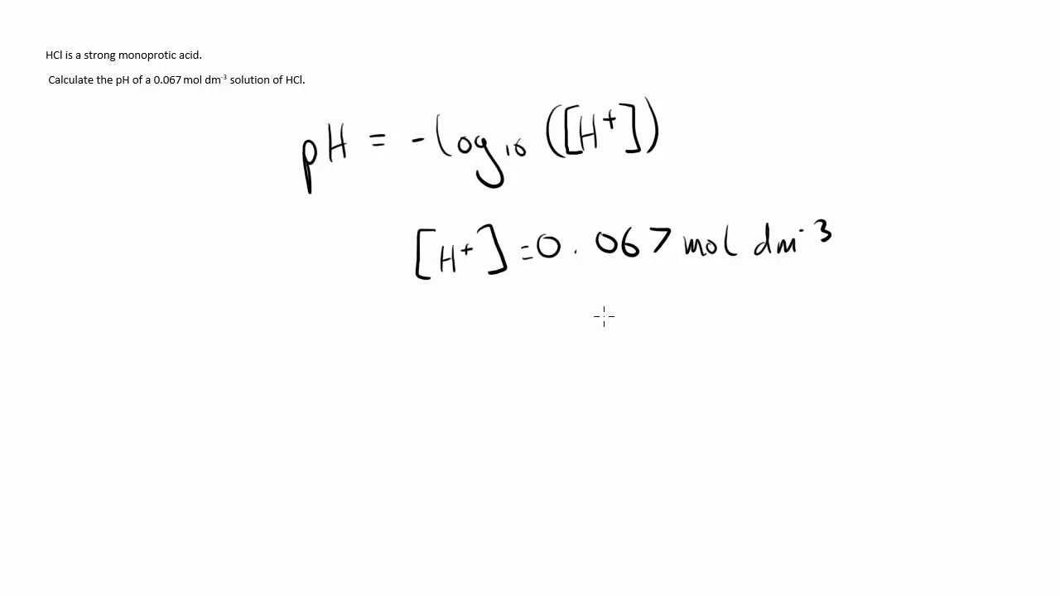
mouse_move(334, 373)
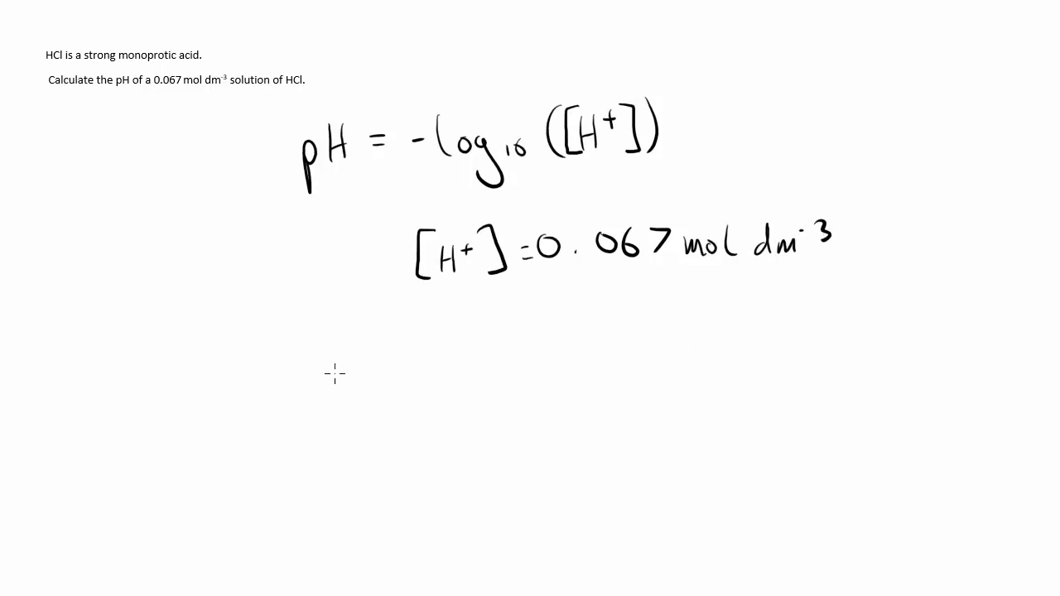
- Write pH = -log10(0.067) = 1.173925 and begin a further equals line below
left_click_drag(328, 368, 348, 368)
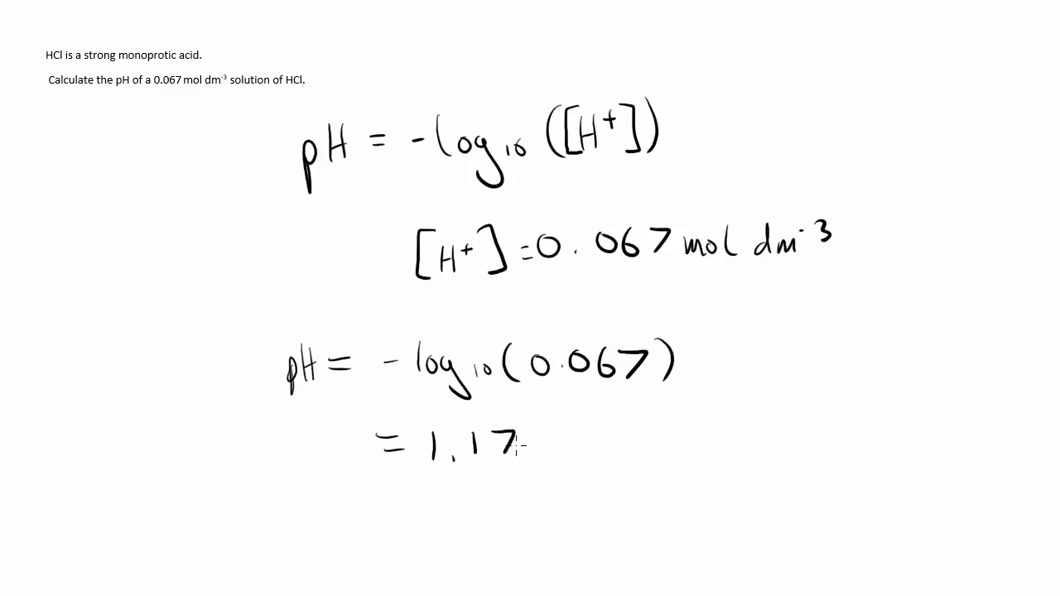
type("73925")
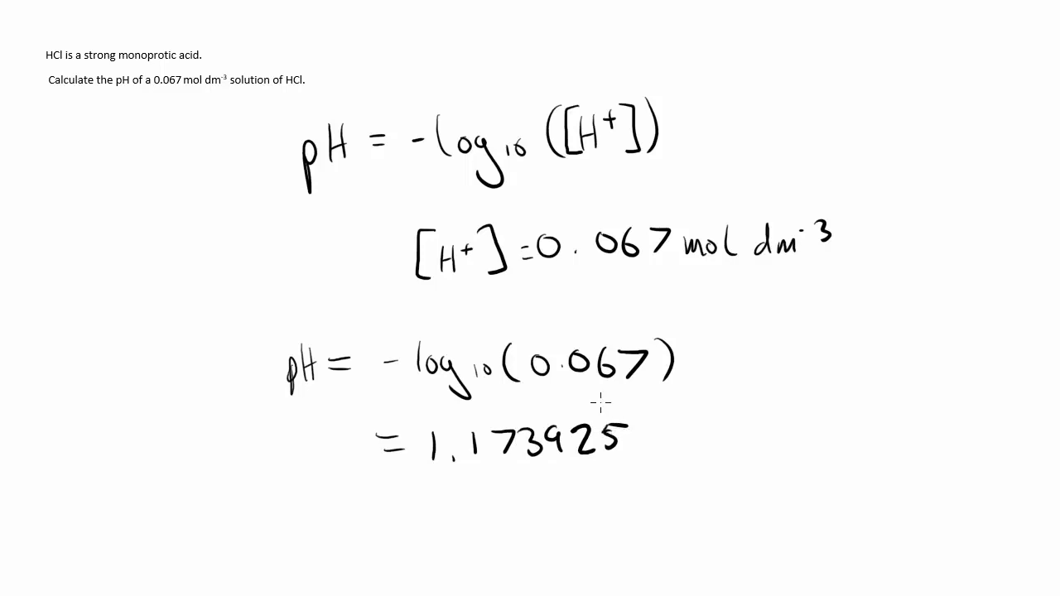
mouse_move(395, 508)
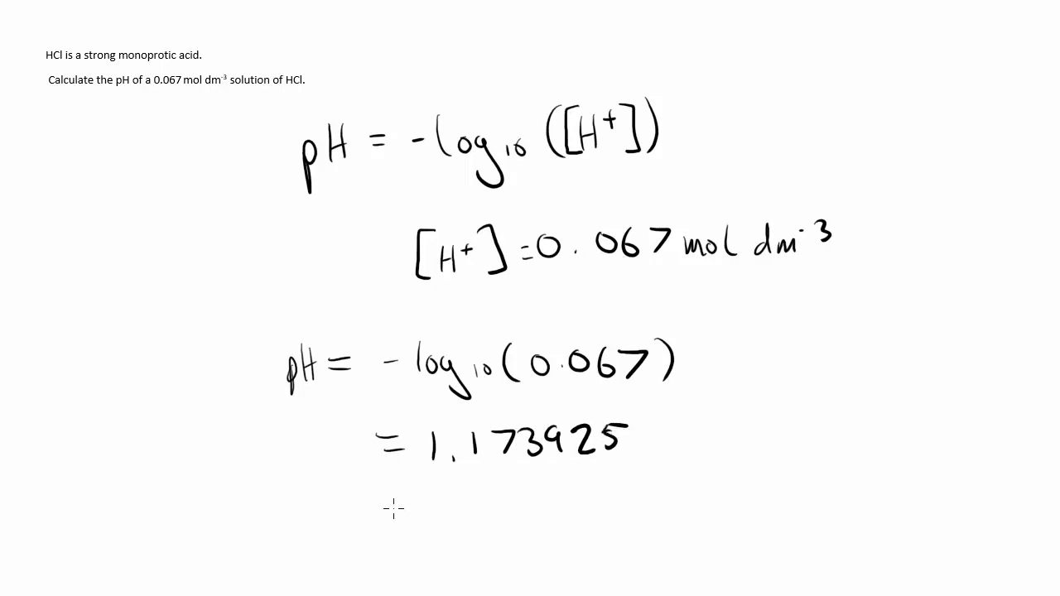
left_click(406, 509)
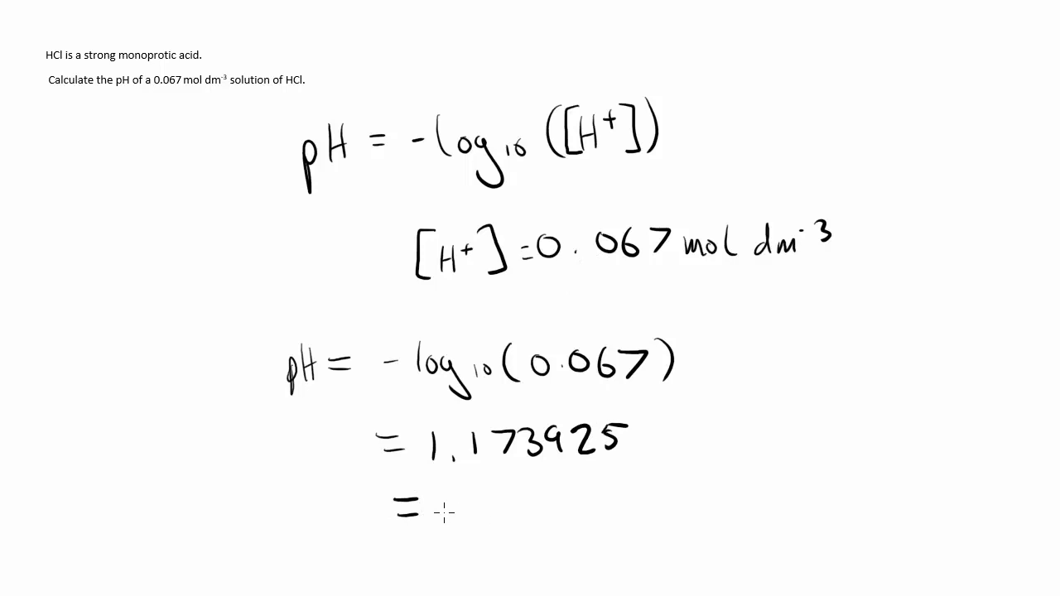